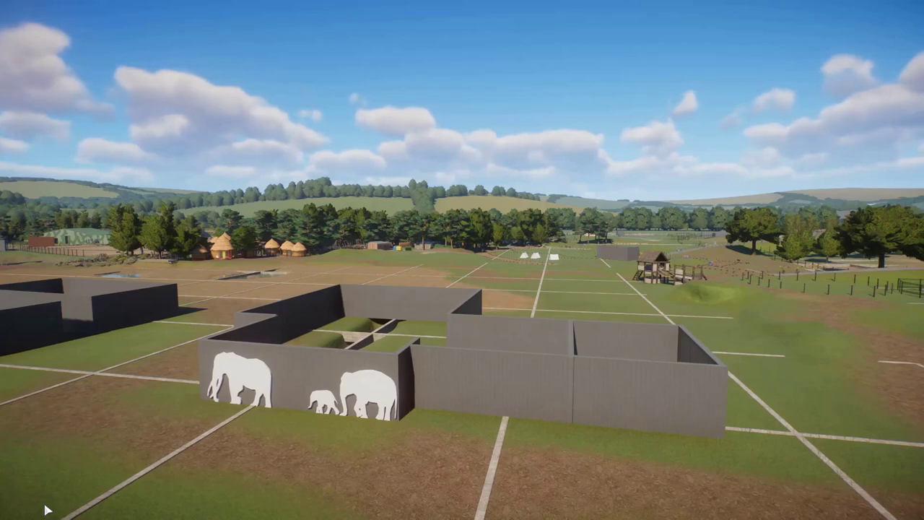
pyautogui.moveTo(311, 449)
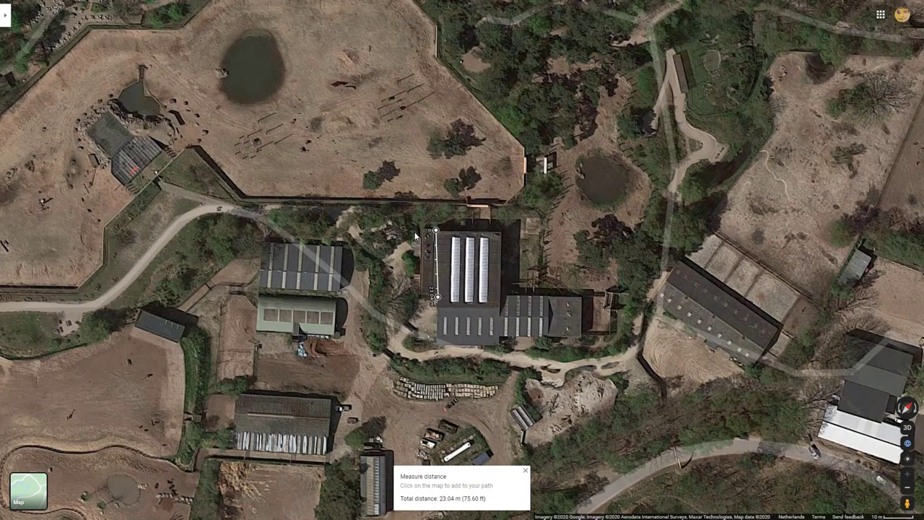
# - Add three measuring points along the building roof so the total distance reads about 39 m
pyautogui.click(455, 220)
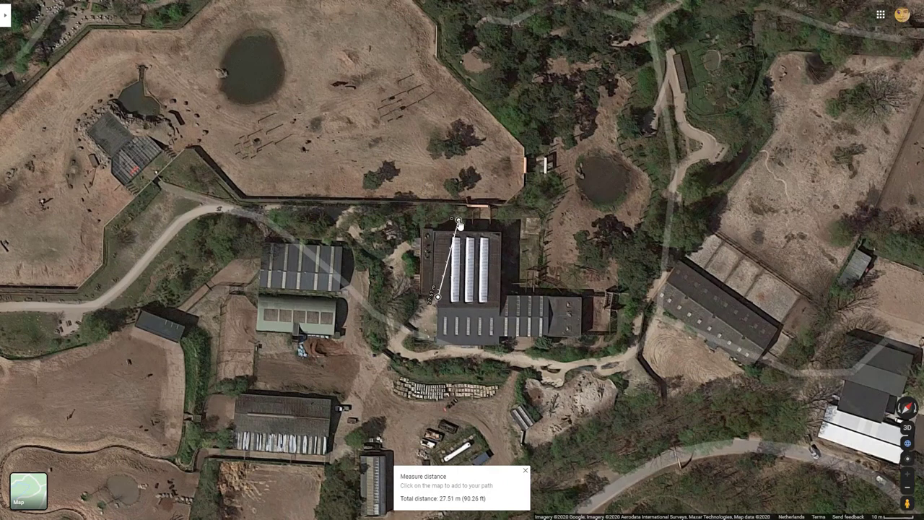
pyautogui.click(551, 292)
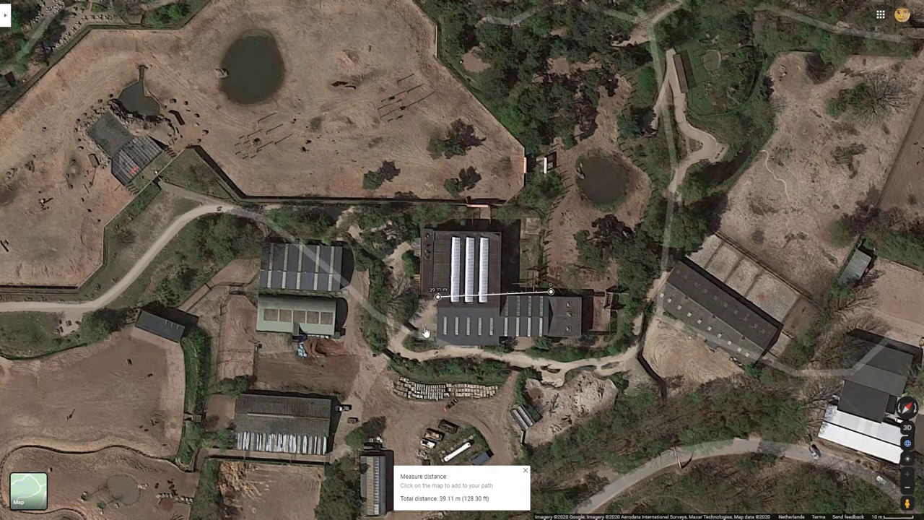
pyautogui.click(483, 251)
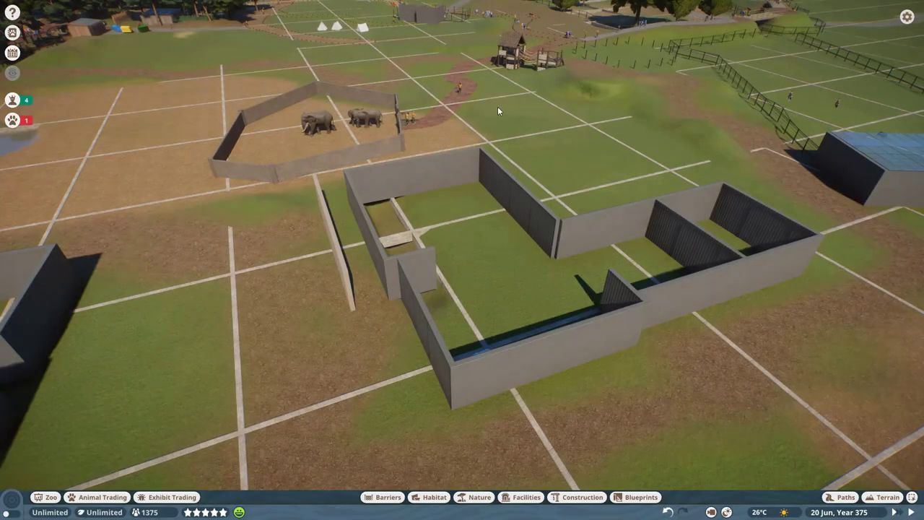
# - Scroll the construction piece browser to reach the plaster wall pieces for the house walls
pyautogui.scroll(-3)
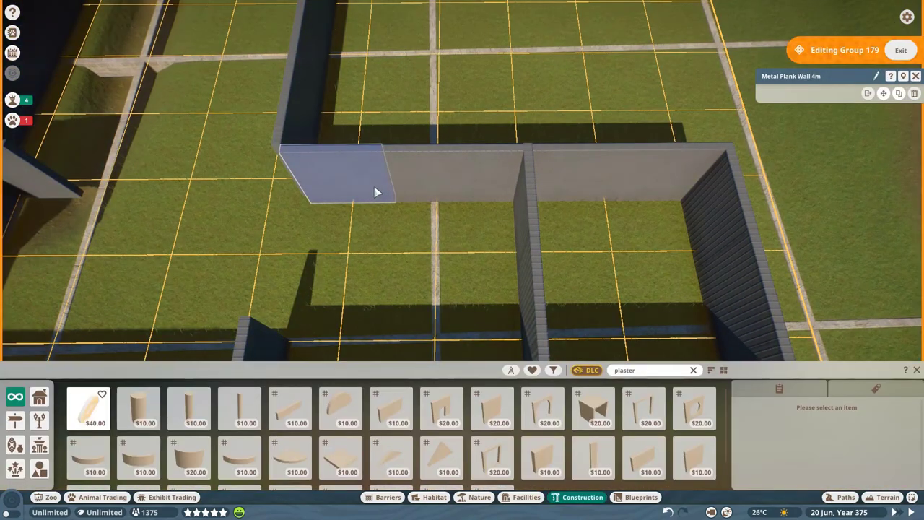
pyautogui.moveTo(404, 195)
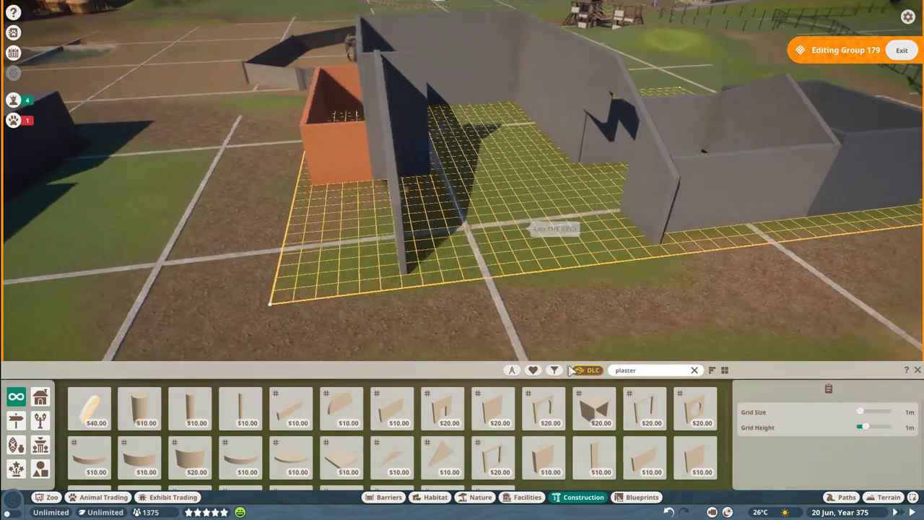
# - Place a wall piece on the grid and choose an asphalt roof piece with an eave
pyautogui.click(526, 497)
pyautogui.write('asph')
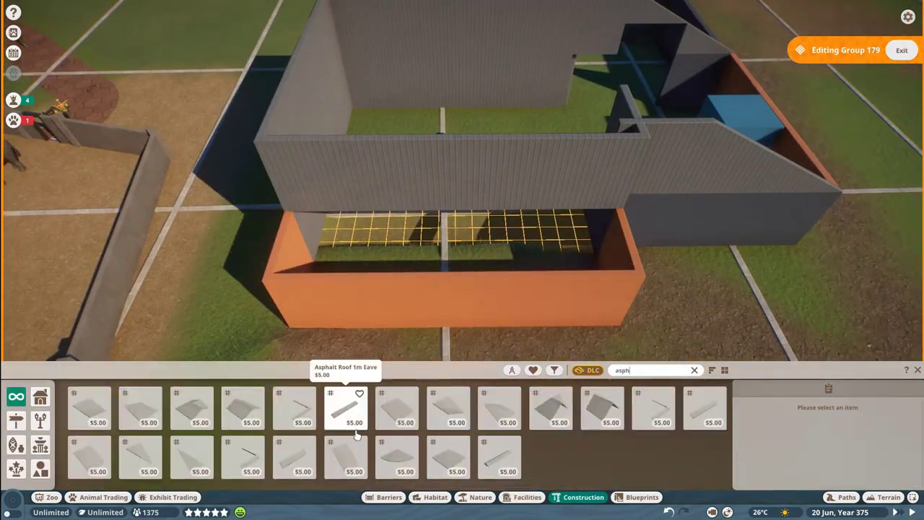
pyautogui.click(447, 457)
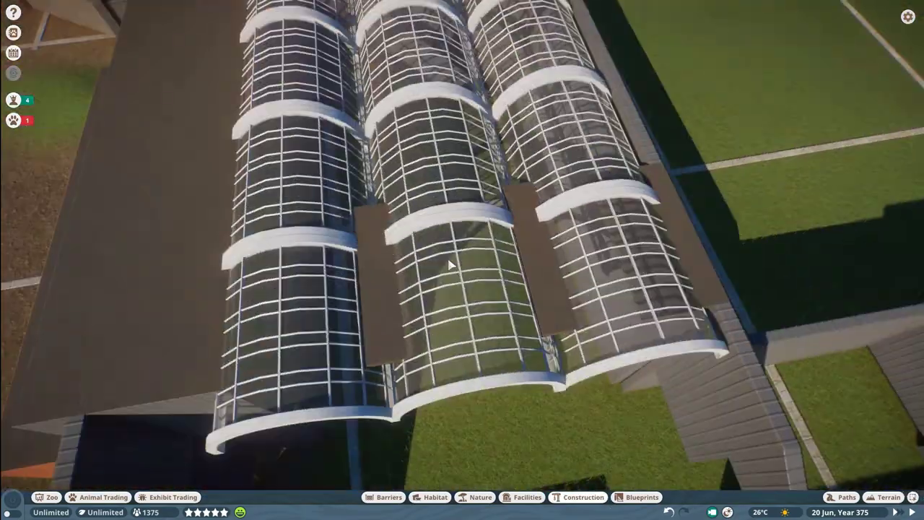
# - Place a curved glass skylight section and pick the next glass piece from the filtered browser
pyautogui.click(577, 497)
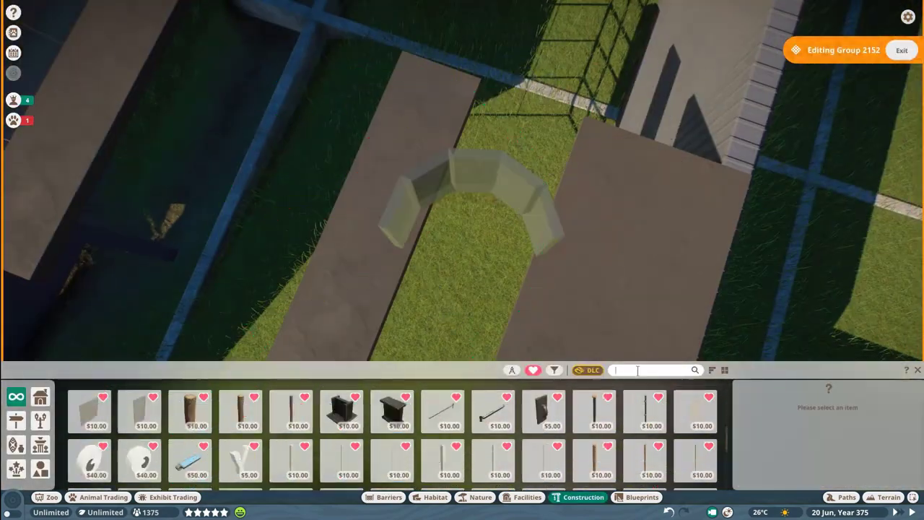
pyautogui.write('alp')
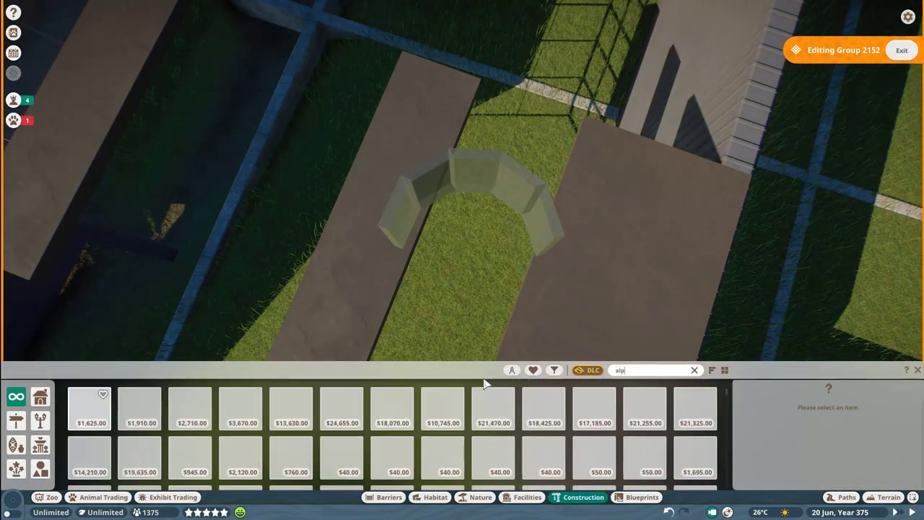
pyautogui.click(341, 465)
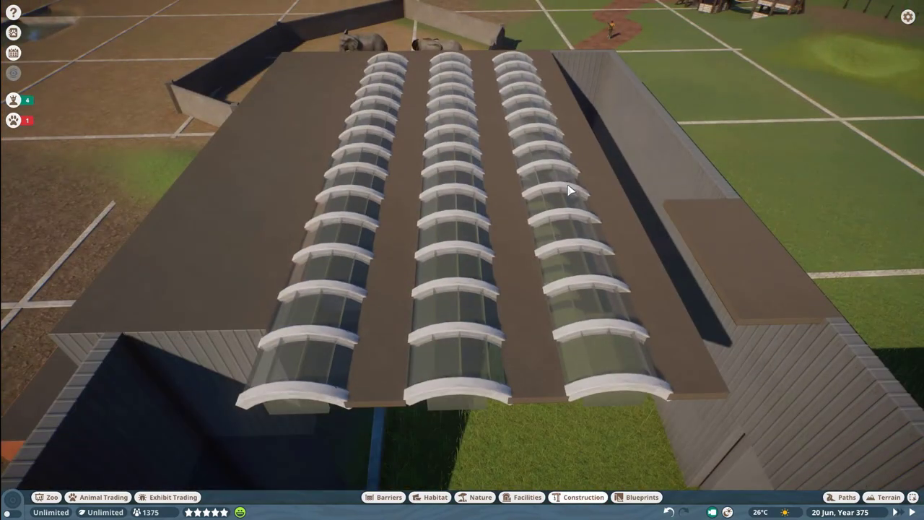
# - Place white arch framing pieces over the glass skylight rows on the roof
pyautogui.click(583, 497)
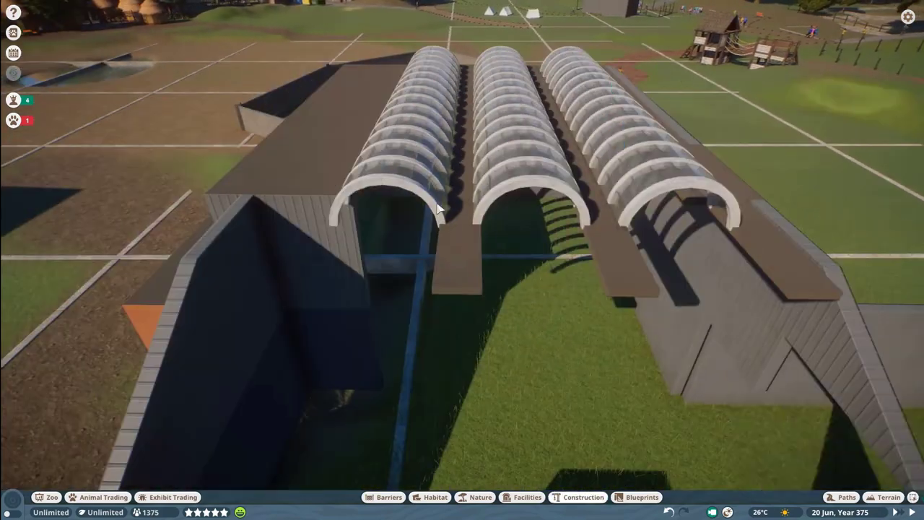
pyautogui.click(577, 496)
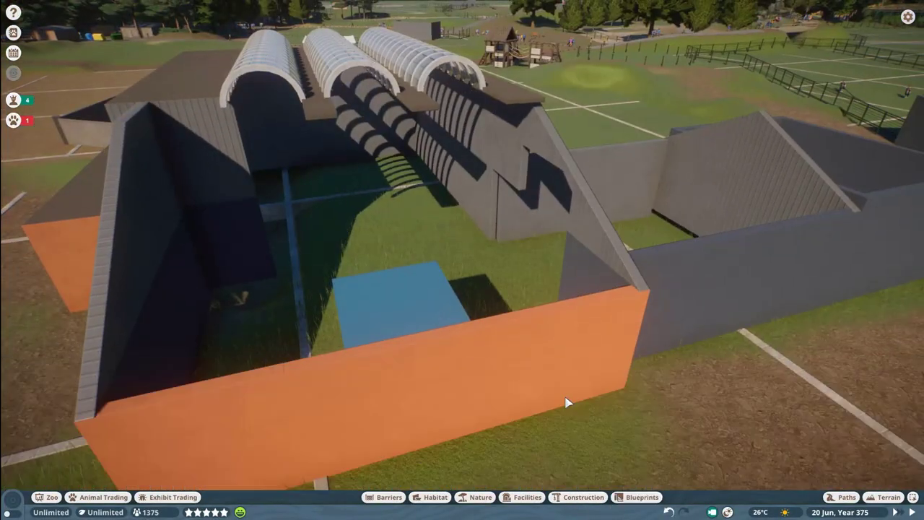
pyautogui.click(583, 497)
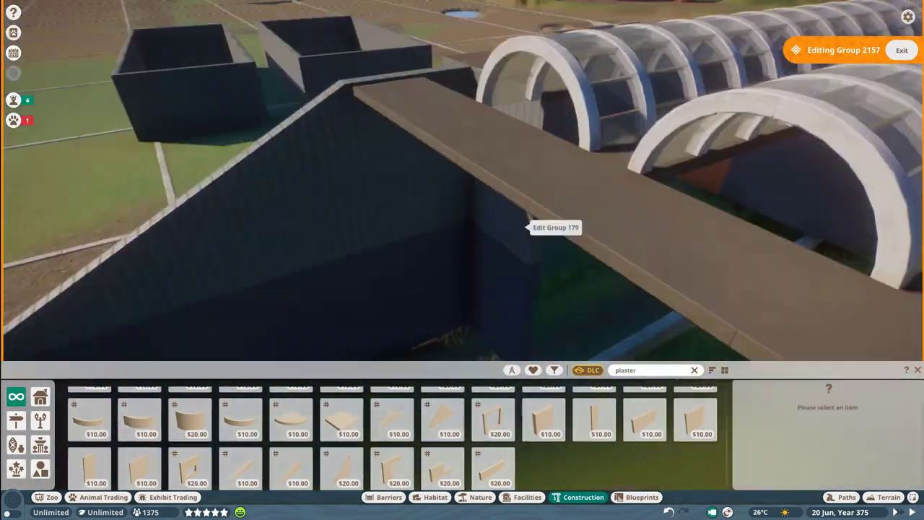
# - Leave the roof group editor and search the piece browser for glass pieces beside the house wall
pyautogui.click(89, 464)
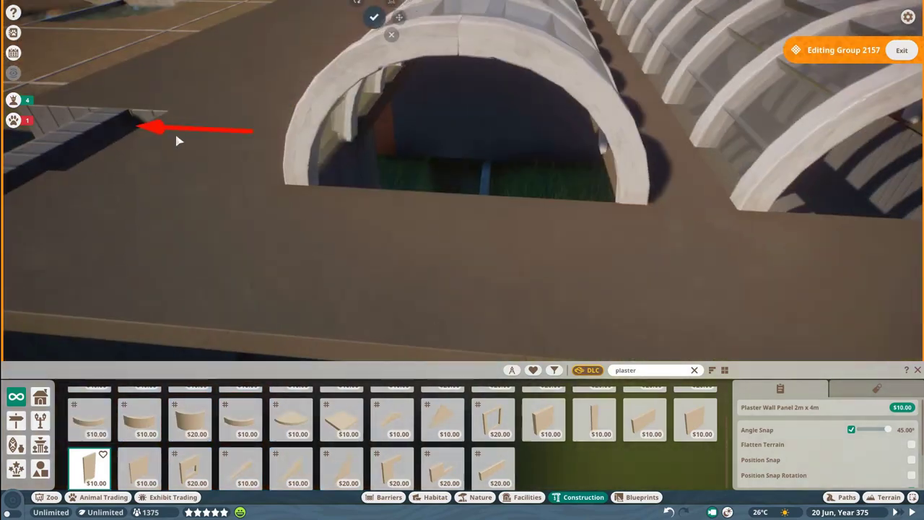
pyautogui.click(527, 496)
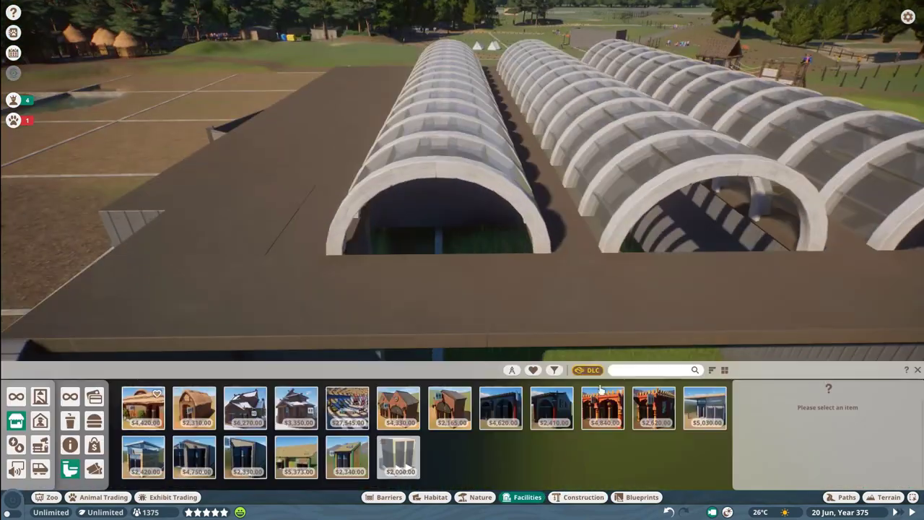
pyautogui.click(583, 496)
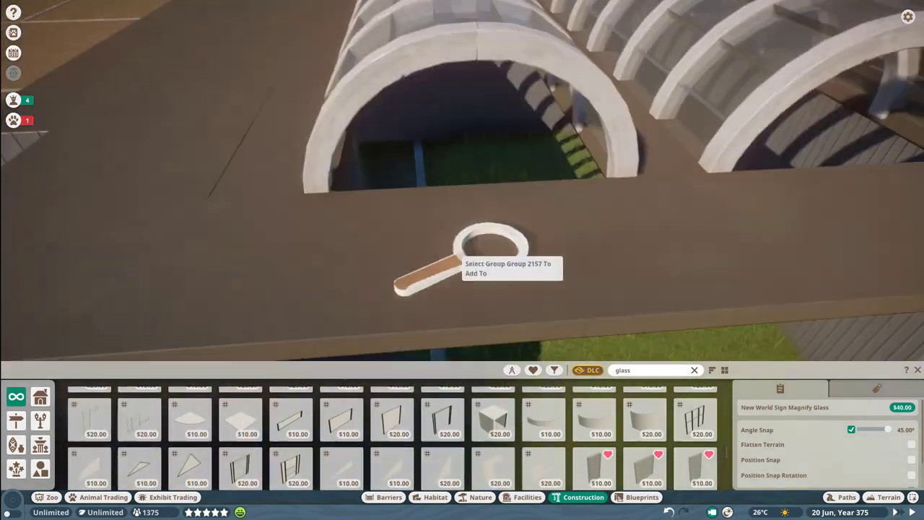
pyautogui.click(494, 260)
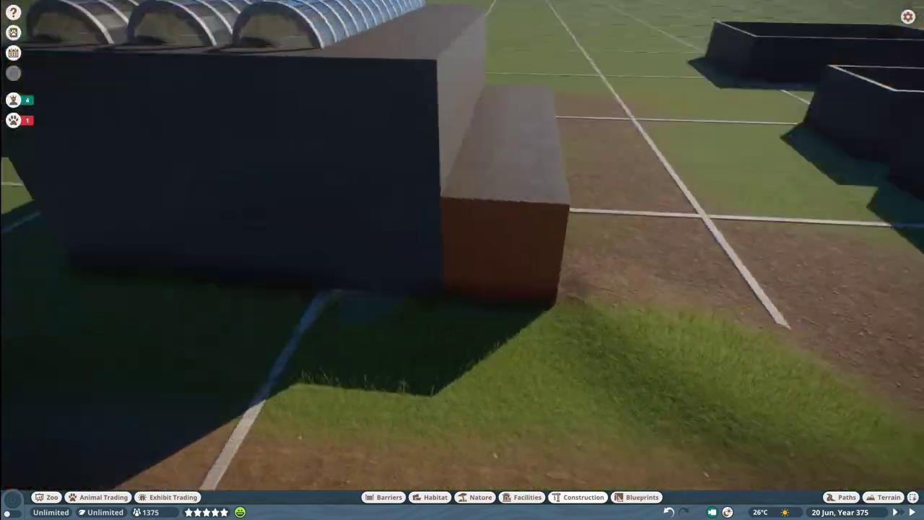
# - Place metal roof panels with glass skylights over the orange-walled wing
pyautogui.click(577, 496)
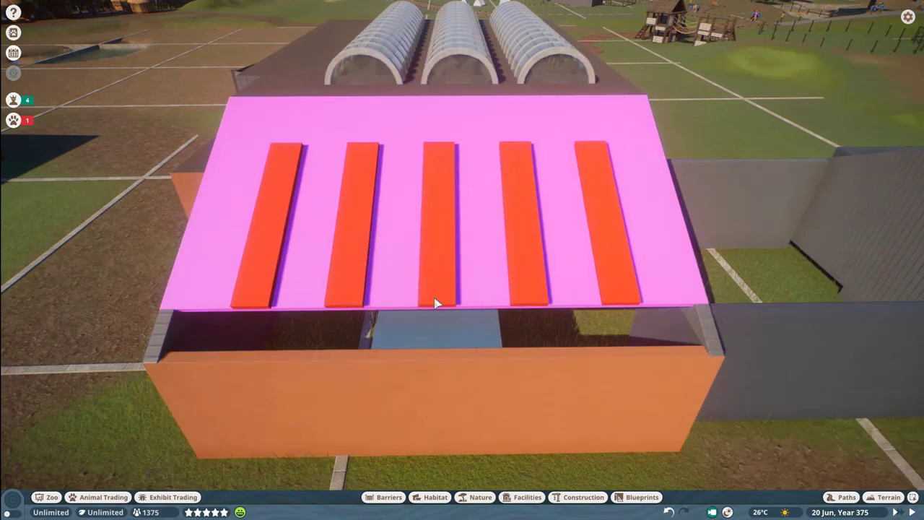
pyautogui.click(584, 497)
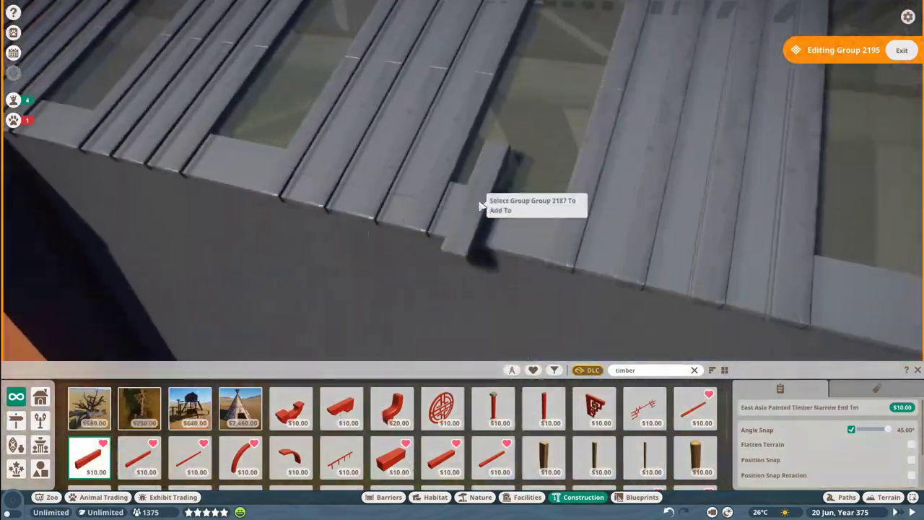
# - Adjust the roof edge piece, exit the group editor and move down to the elephant paddock
pyautogui.click(190, 458)
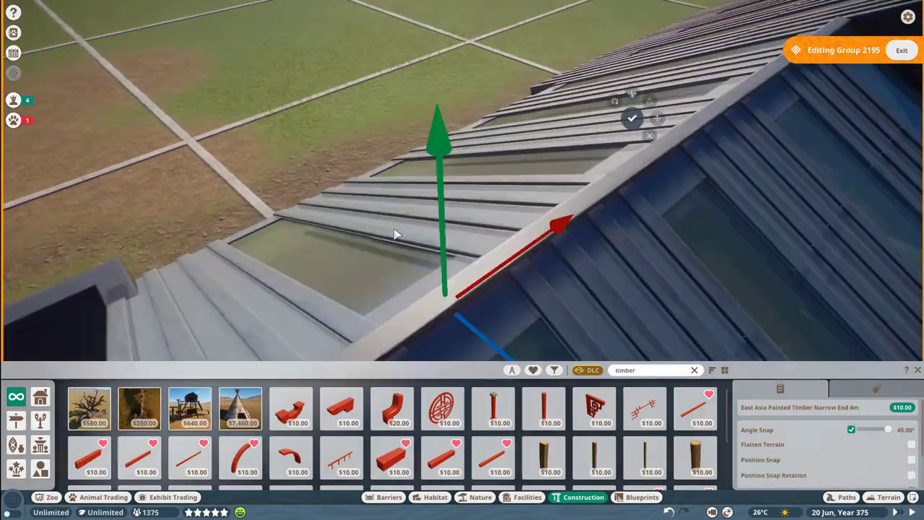
pyautogui.click(900, 49)
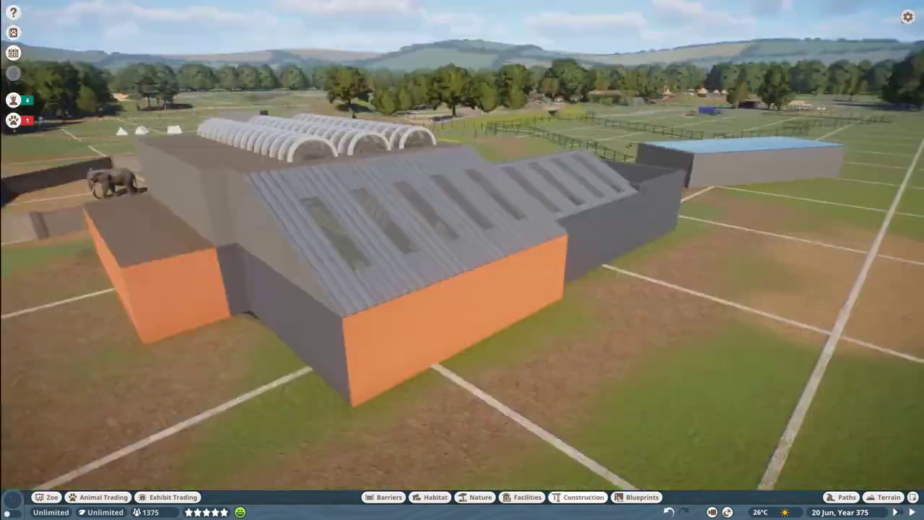
pyautogui.click(583, 497)
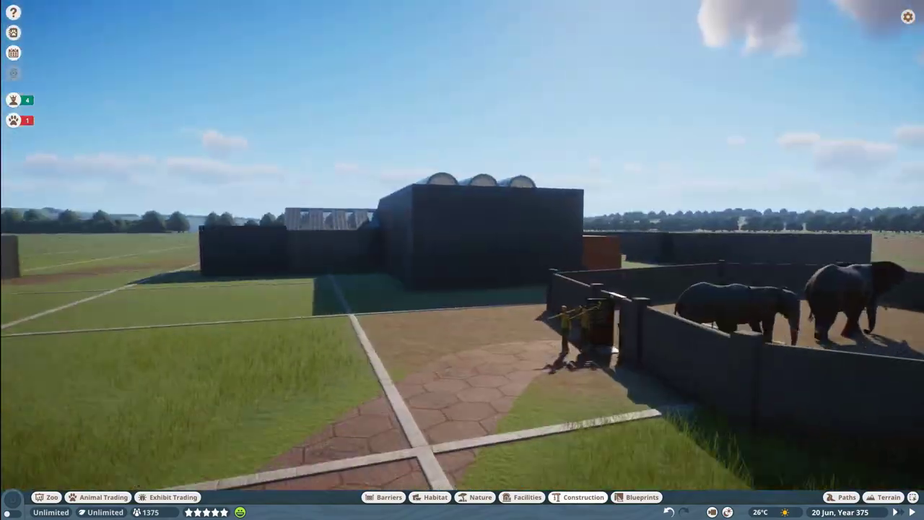
# - Flatten the indoor enclosure floor to the foundation against its walls
pyautogui.click(578, 496)
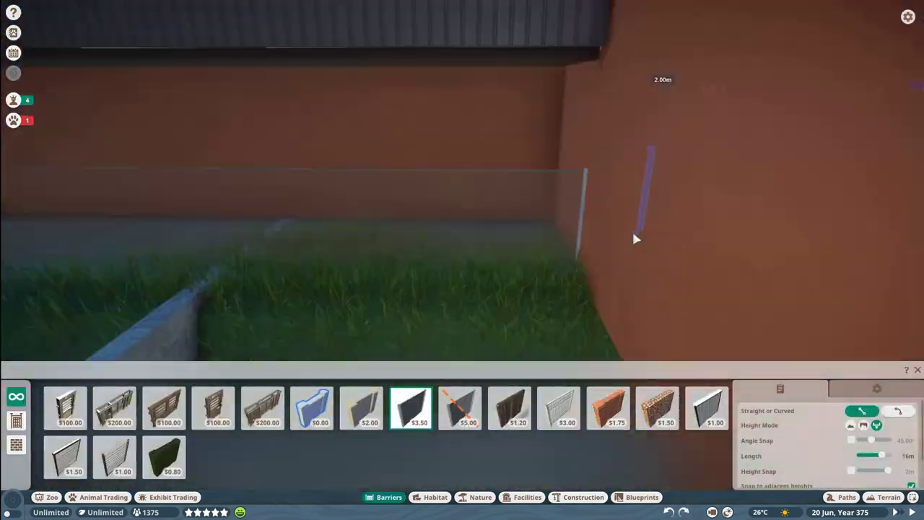
pyautogui.click(889, 496)
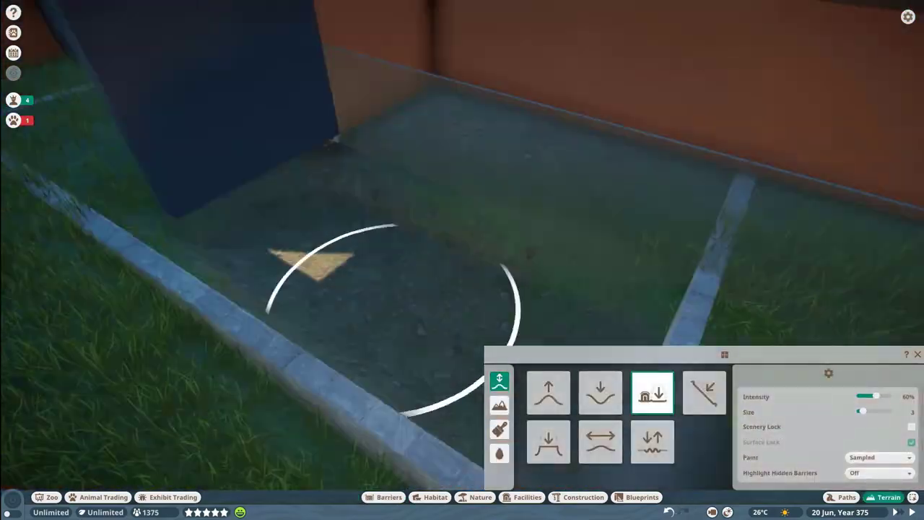
pyautogui.click(581, 496)
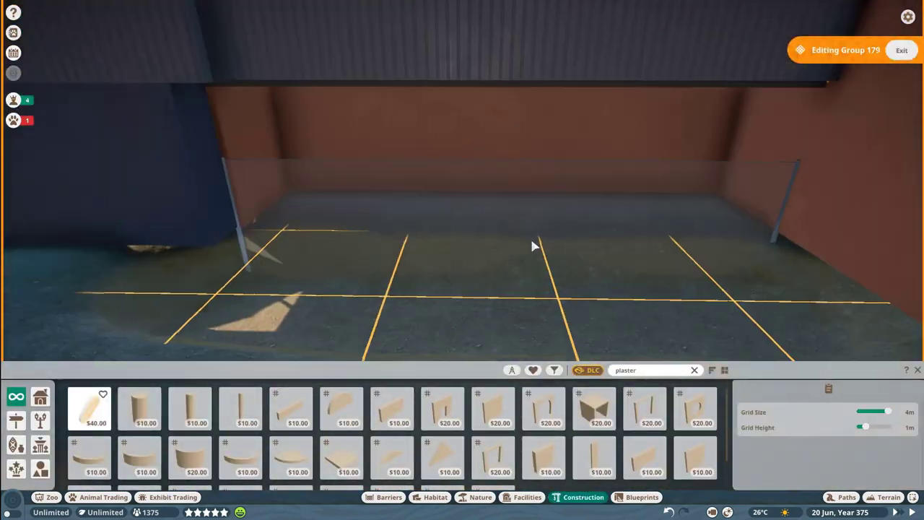
pyautogui.click(845, 496)
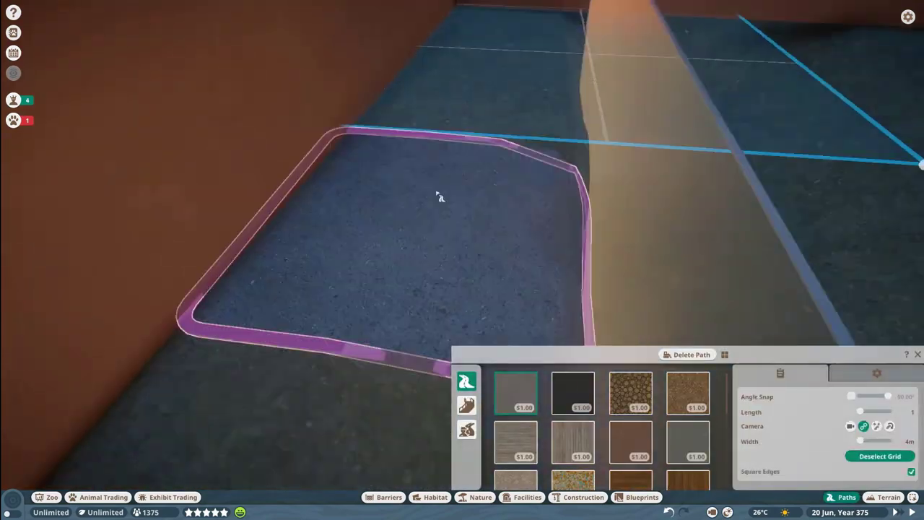
# - Lay a visitor path inside and move out to watch the elephants in the walled paddock
pyautogui.click(889, 496)
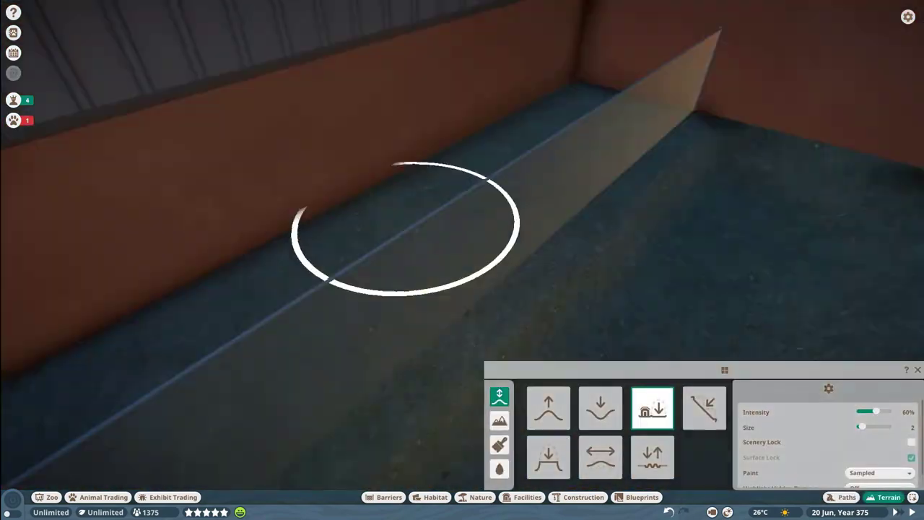
pyautogui.click(840, 497)
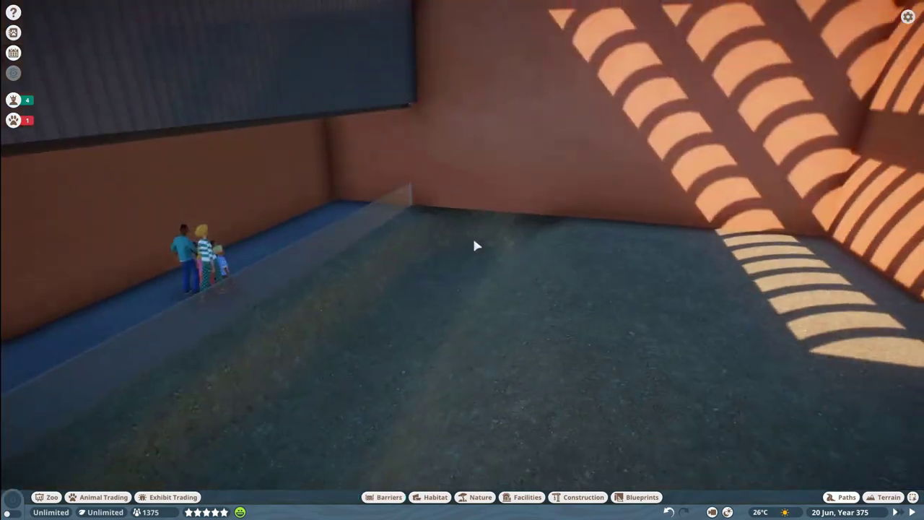
pyautogui.click(889, 497)
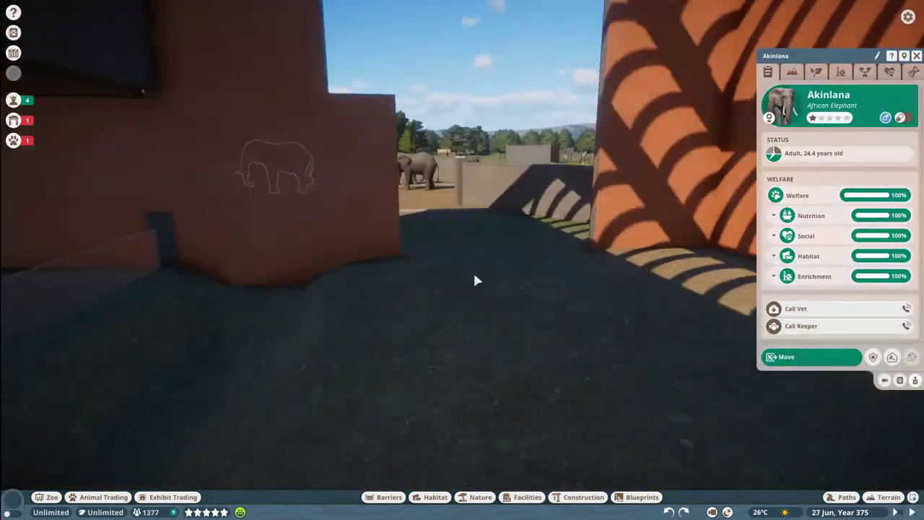
pyautogui.click(578, 497)
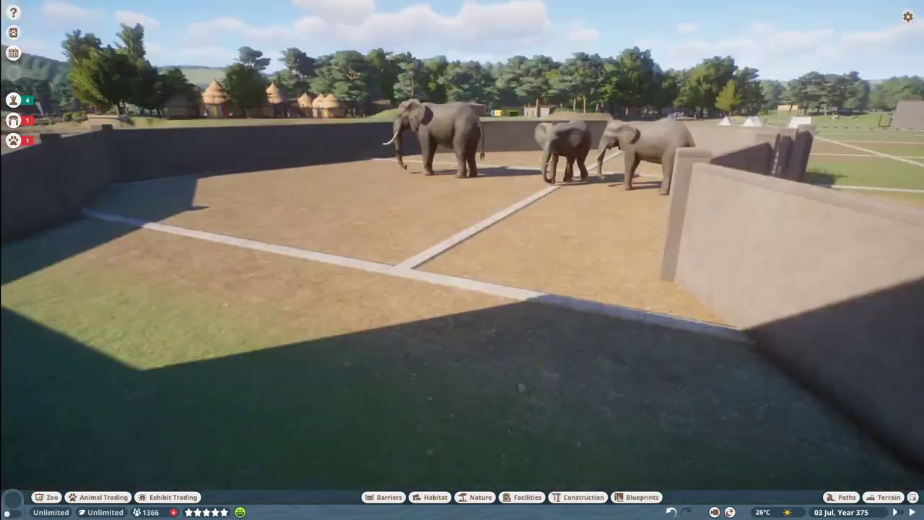
# - Place a fallen log with Savannah Rock pieces around its ends, then smooth the ground along the wall
pyautogui.click(583, 496)
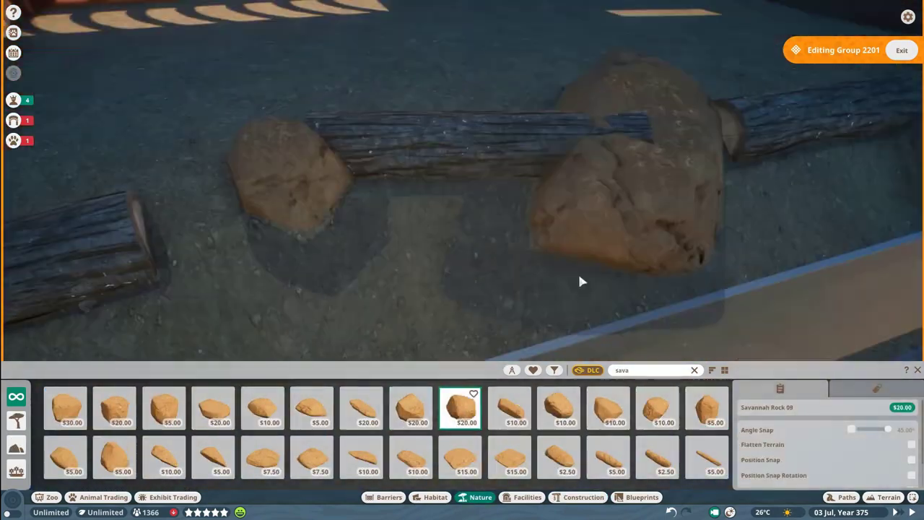
pyautogui.click(114, 459)
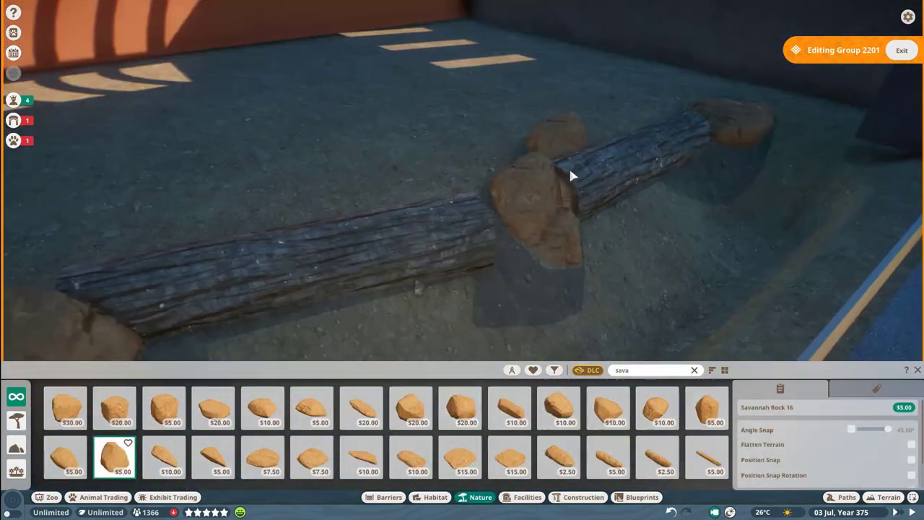
pyautogui.click(706, 407)
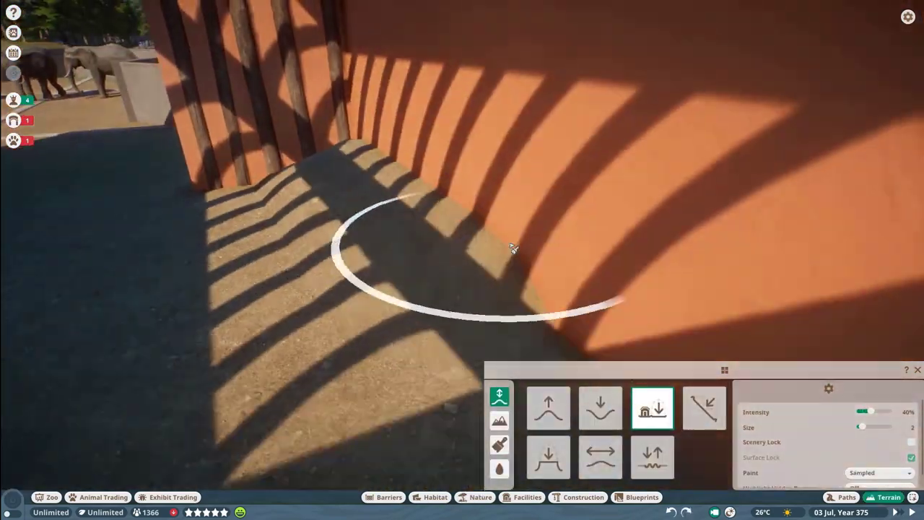
pyautogui.click(583, 496)
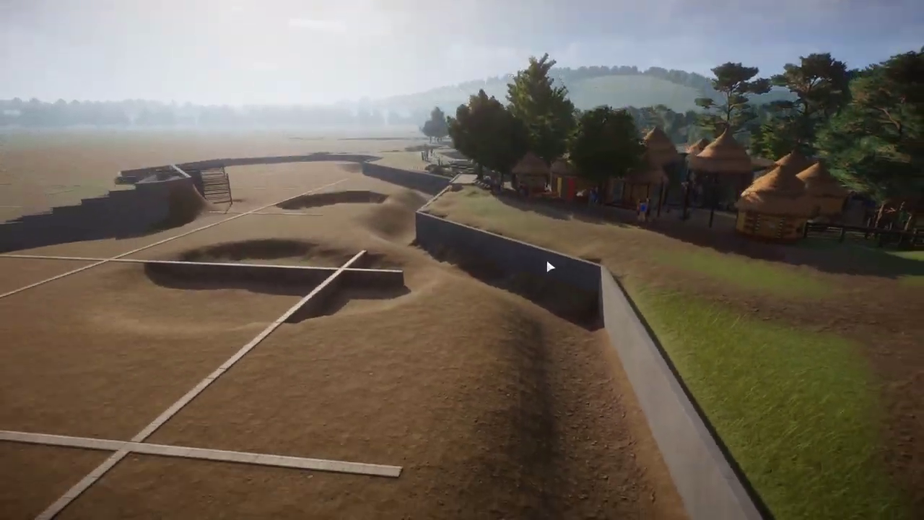
# - Zoom out while the barrier wall is drawn around the mounded bull paddock
pyautogui.scroll(-3)
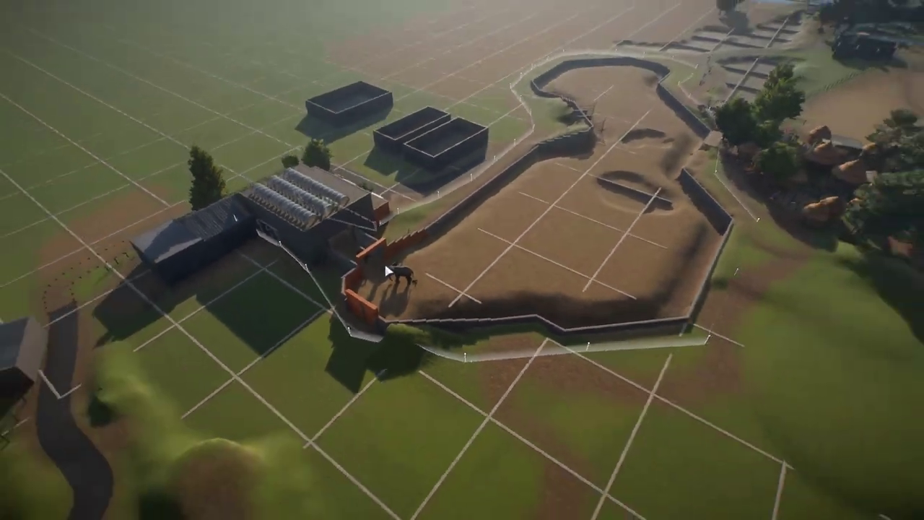
pyautogui.scroll(-3)
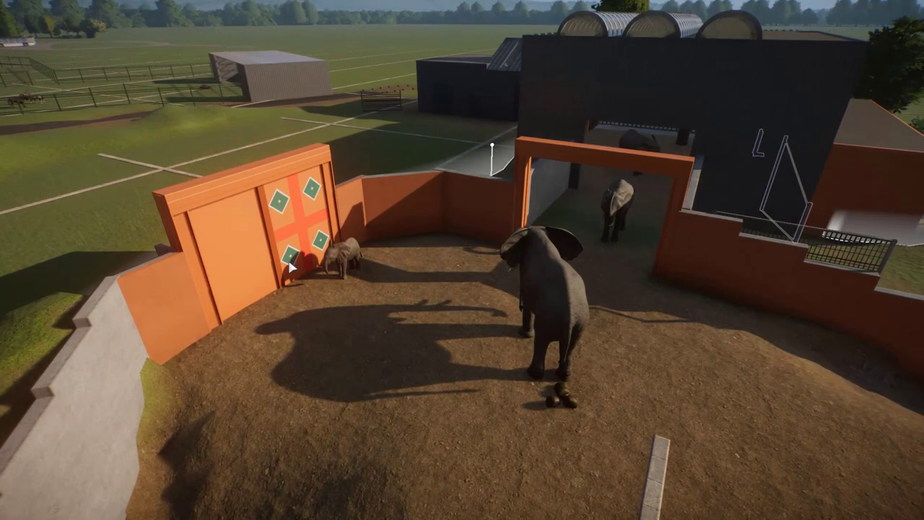
pyautogui.moveTo(258, 247)
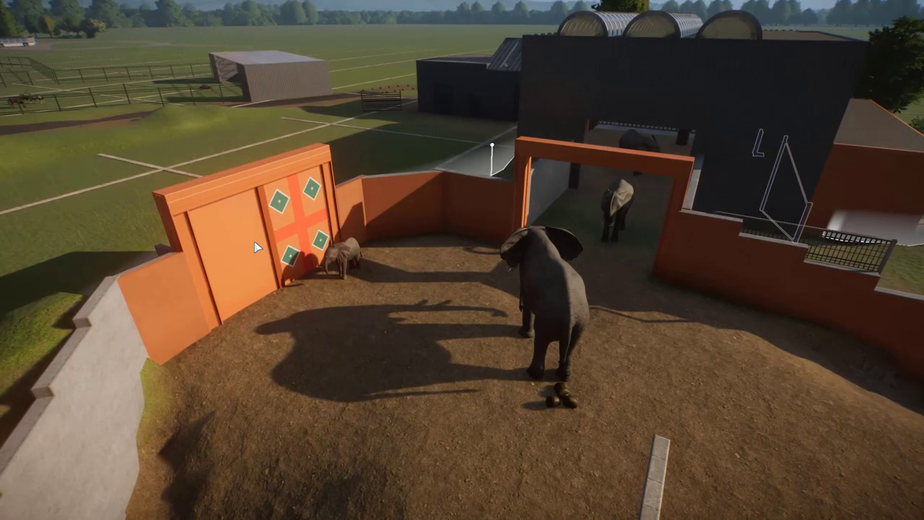
pyautogui.moveTo(626, 155)
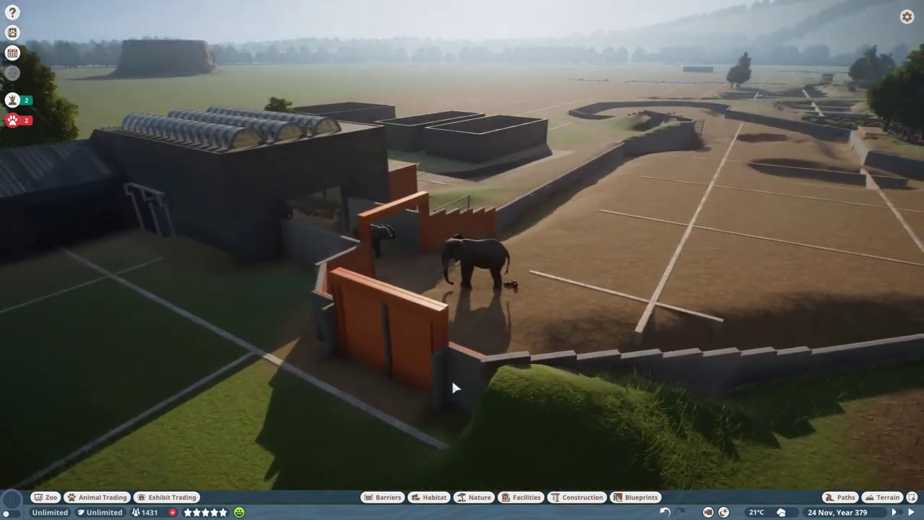
# - Zoom out toward the elephant house gate while the nature browser is open
pyautogui.scroll(-3)
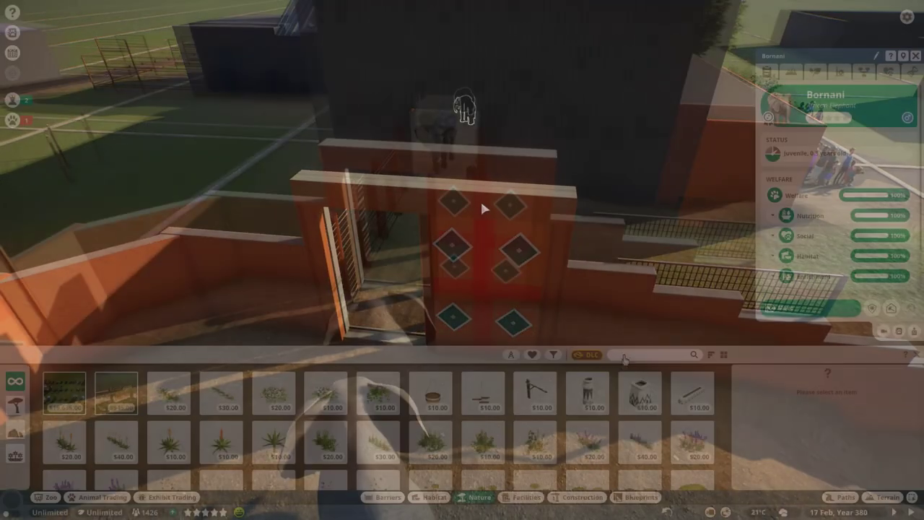
# - Filter the Nature browser with 'eta' and pick one of the three matching trees to plant
pyautogui.write('eta')
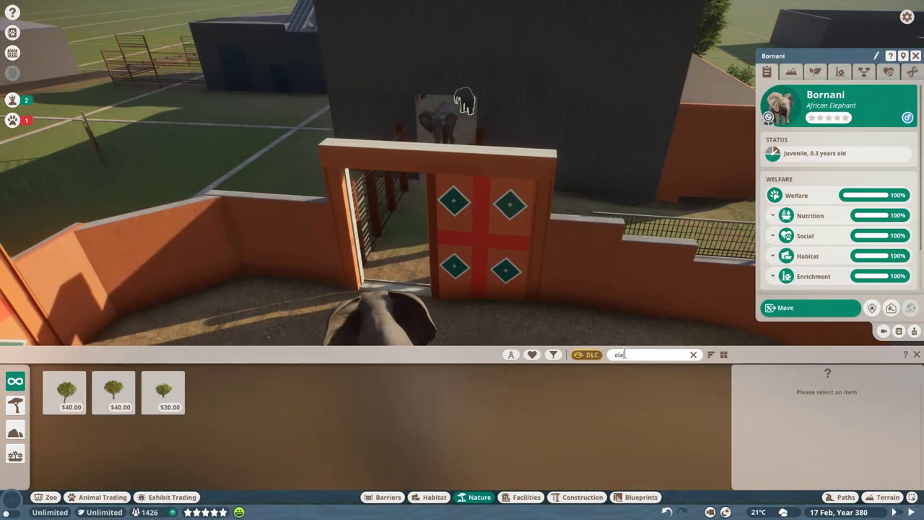
pyautogui.click(410, 392)
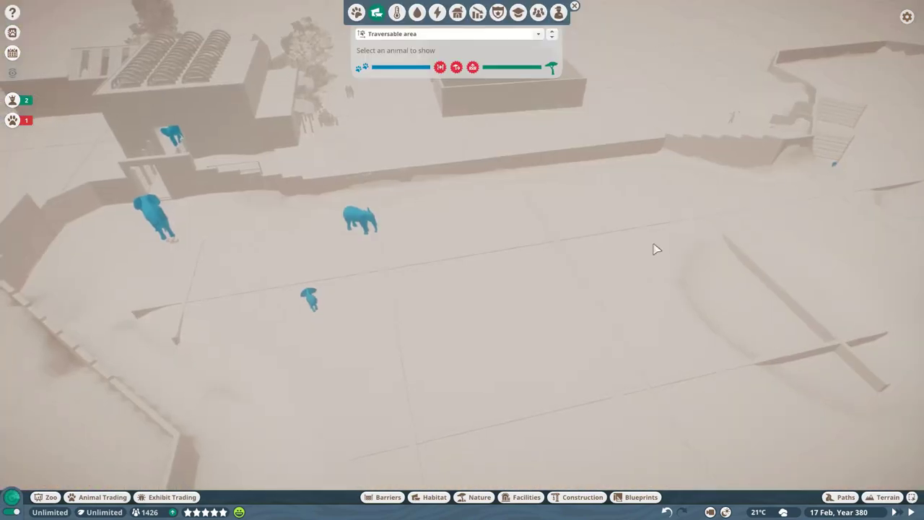
pyautogui.moveTo(837, 170)
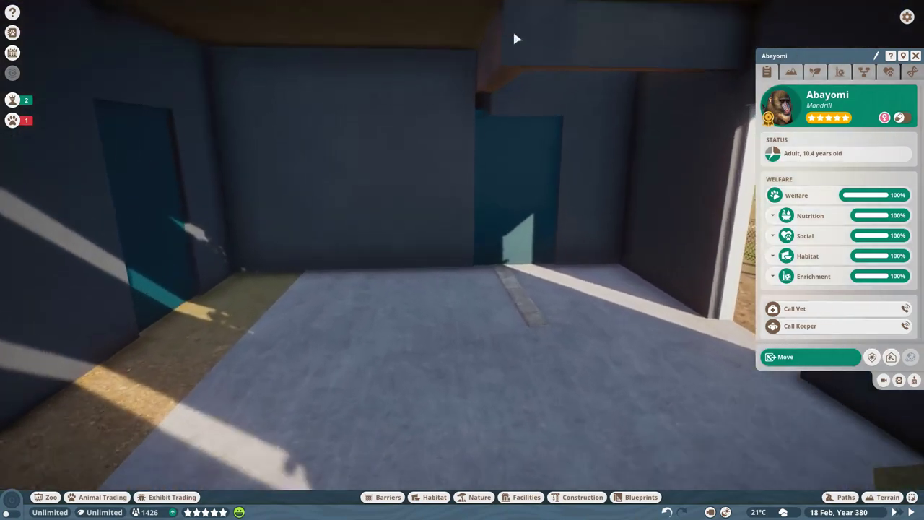
# - Pan over to the elephant house and select Calimero to show his welfare details
pyautogui.click(582, 496)
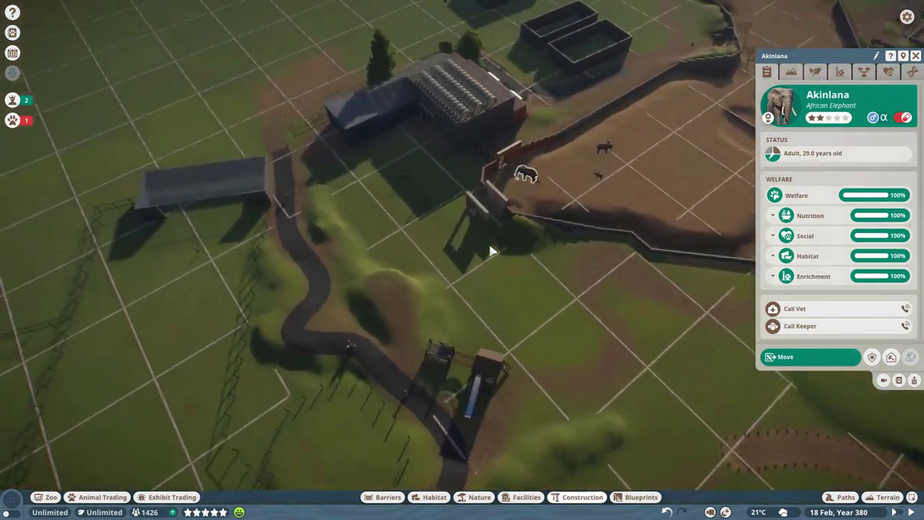
pyautogui.moveTo(490, 251); pyautogui.dragTo(577, 401)
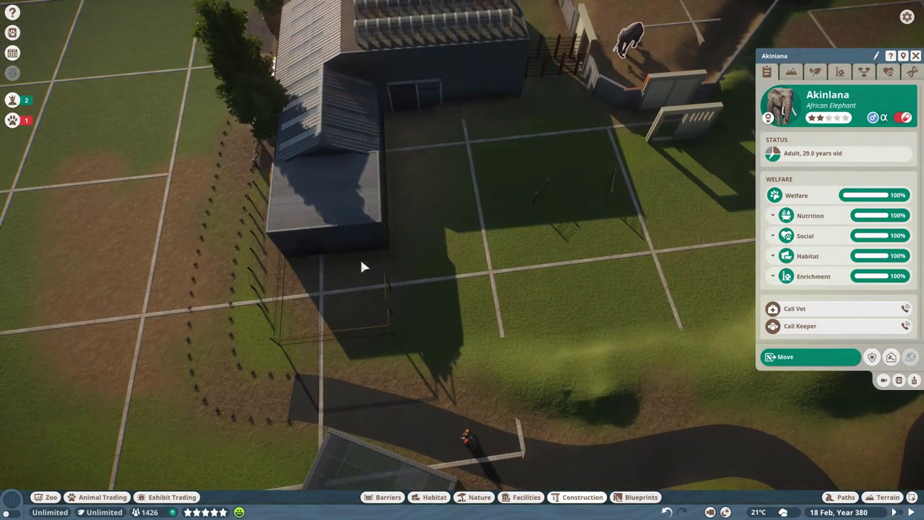
pyautogui.moveTo(331, 312)
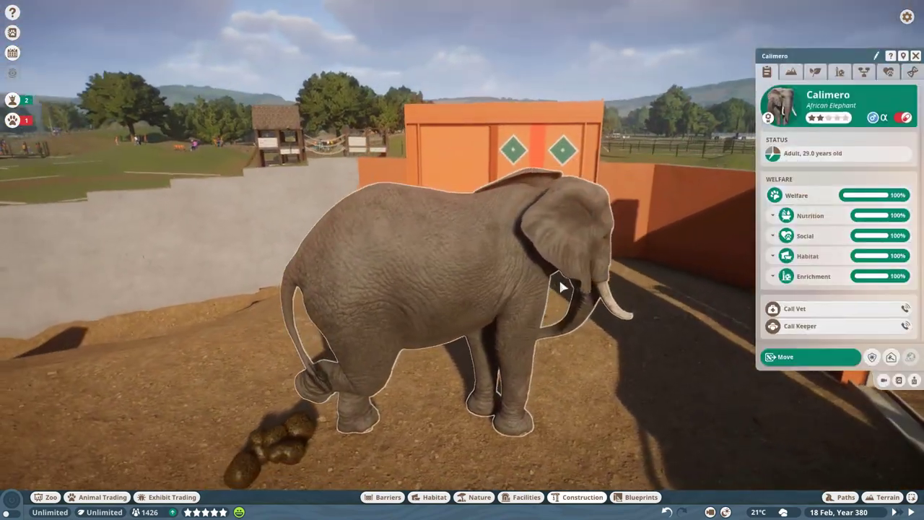
# - Review Calimero's Social mates and Environment plant coverage, then close his panel
pyautogui.click(886, 72)
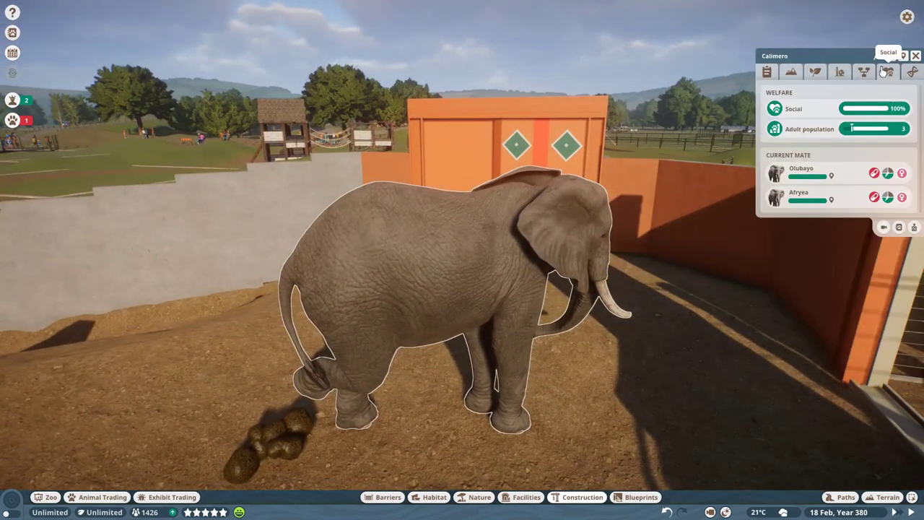
pyautogui.click(814, 72)
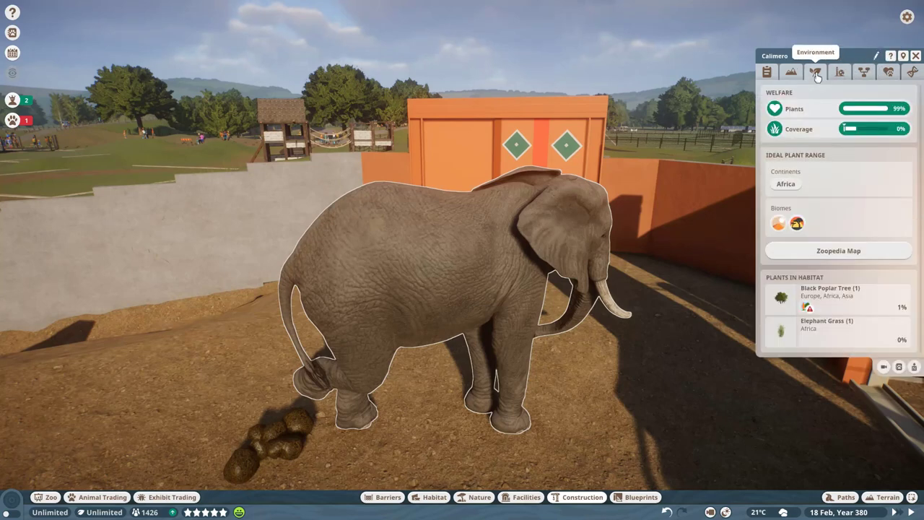
pyautogui.click(912, 72)
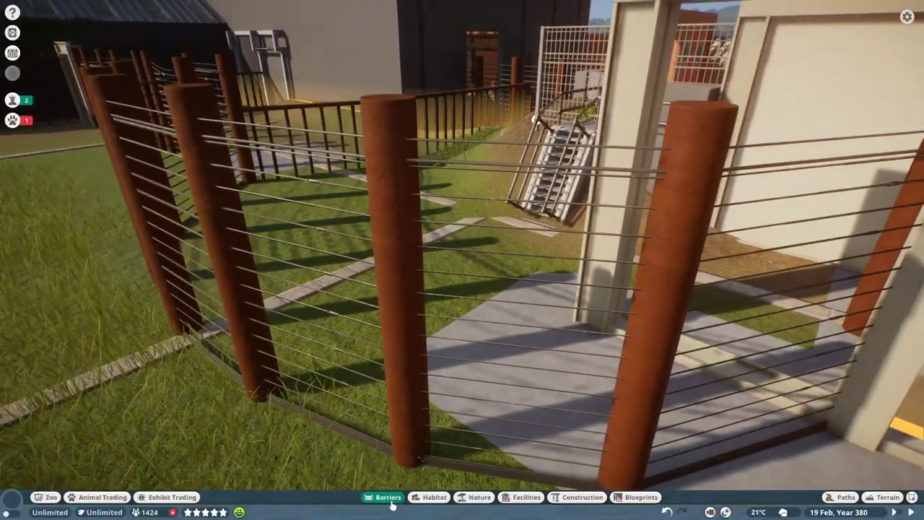
pyautogui.click(387, 497)
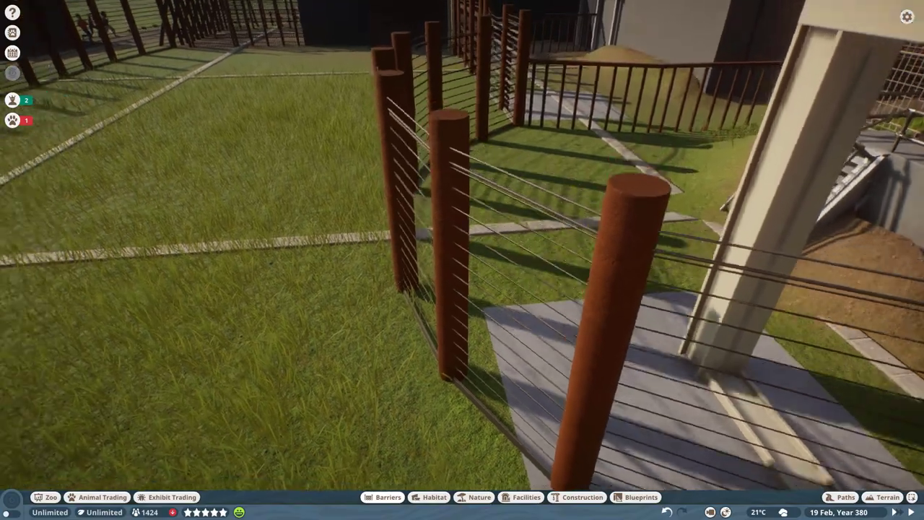
pyautogui.scroll(-3)
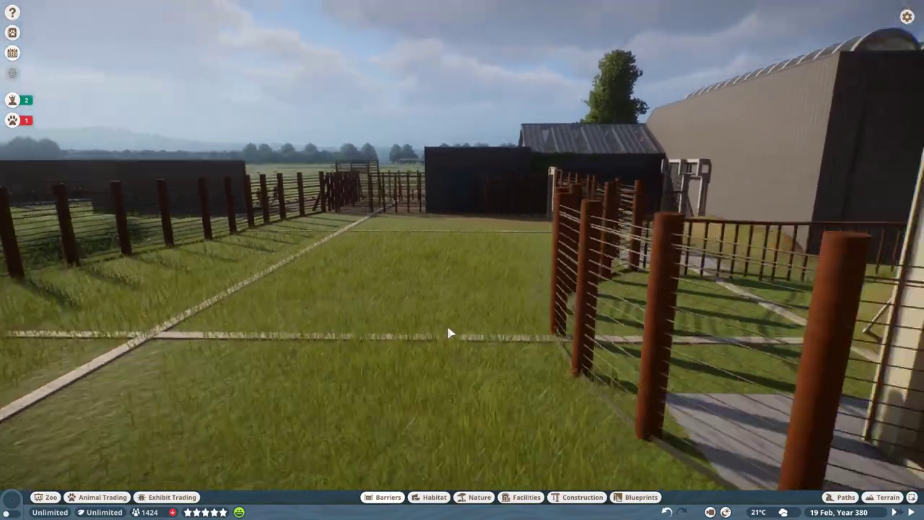
# - From Animal Storage, send the stored African elephant Sefu to the zoo paddock
pyautogui.click(101, 497)
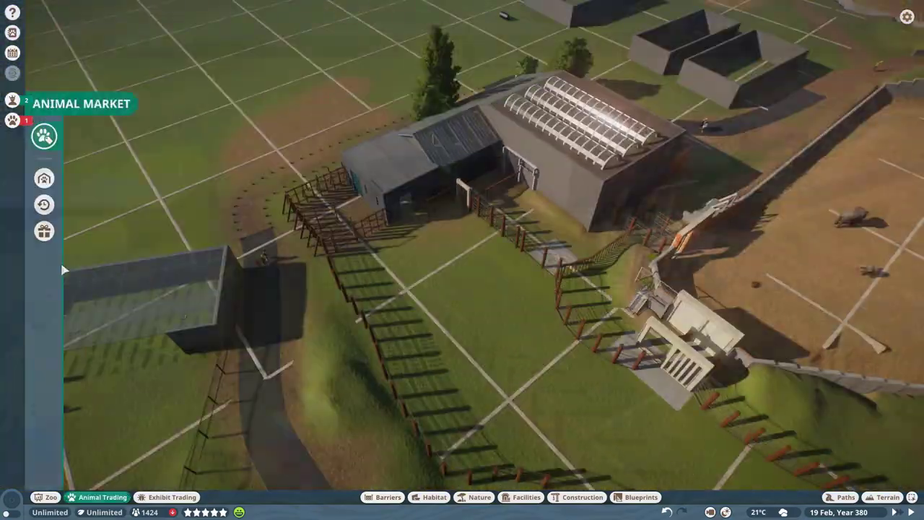
pyautogui.click(43, 179)
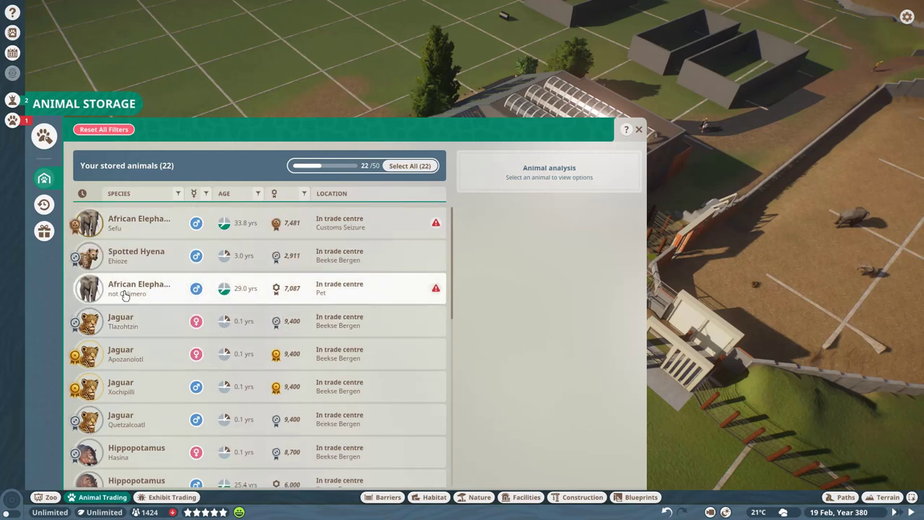
pyautogui.click(138, 222)
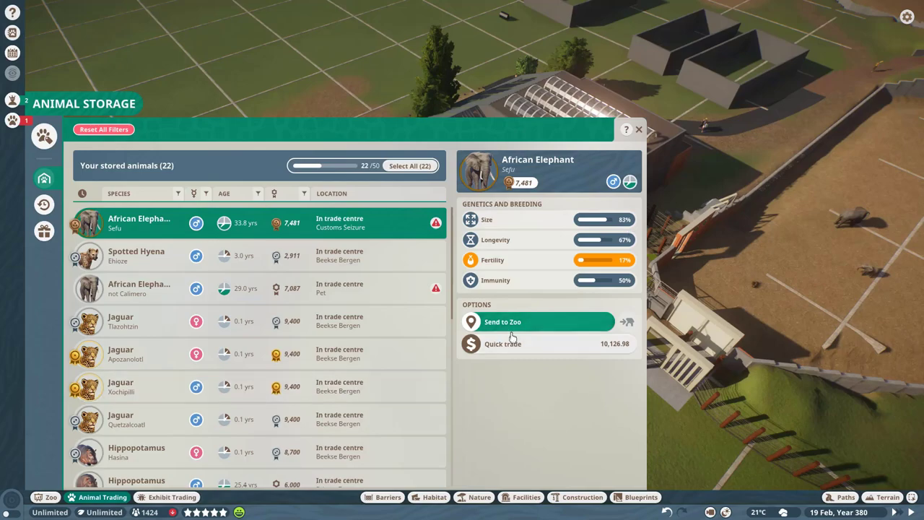
pyautogui.click(502, 320)
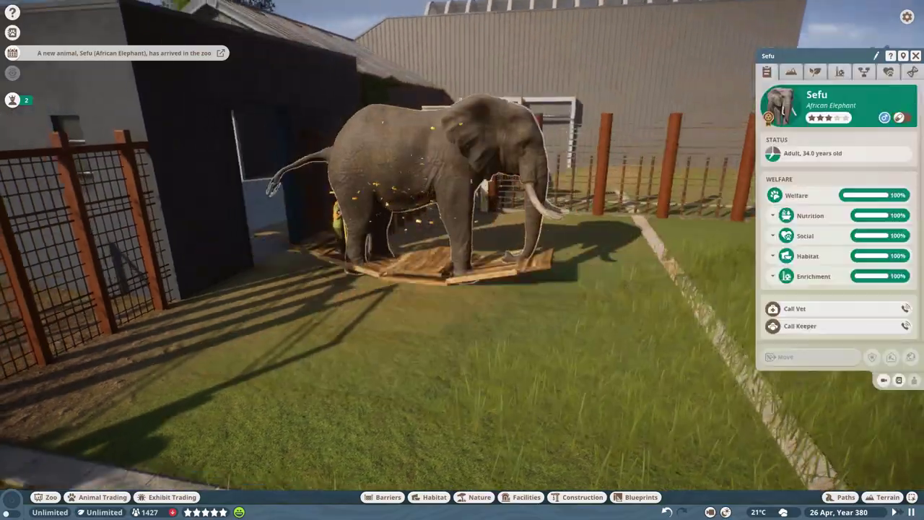
pyautogui.click(785, 355)
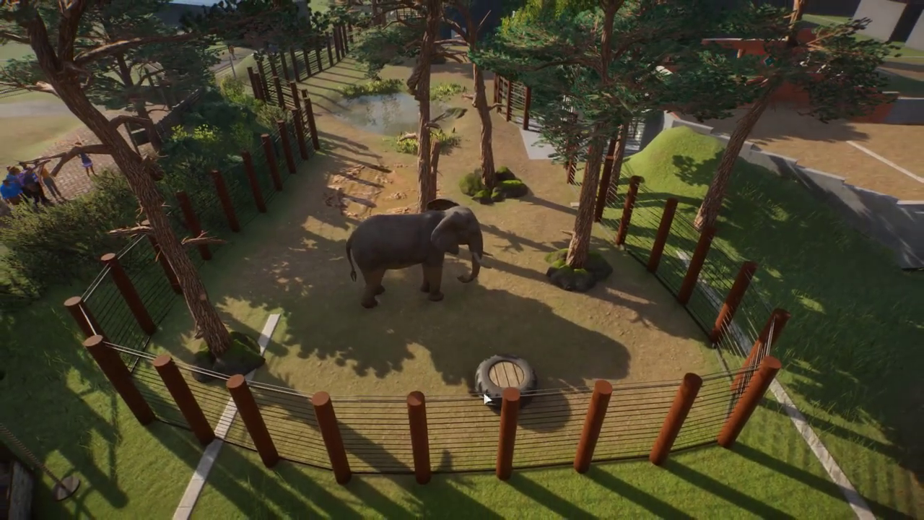
pyautogui.click(416, 259)
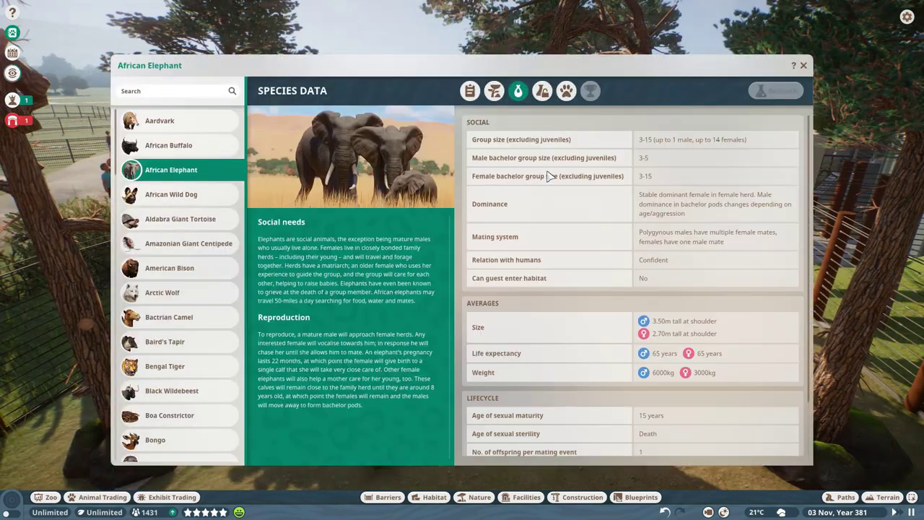
pyautogui.moveTo(777, 90)
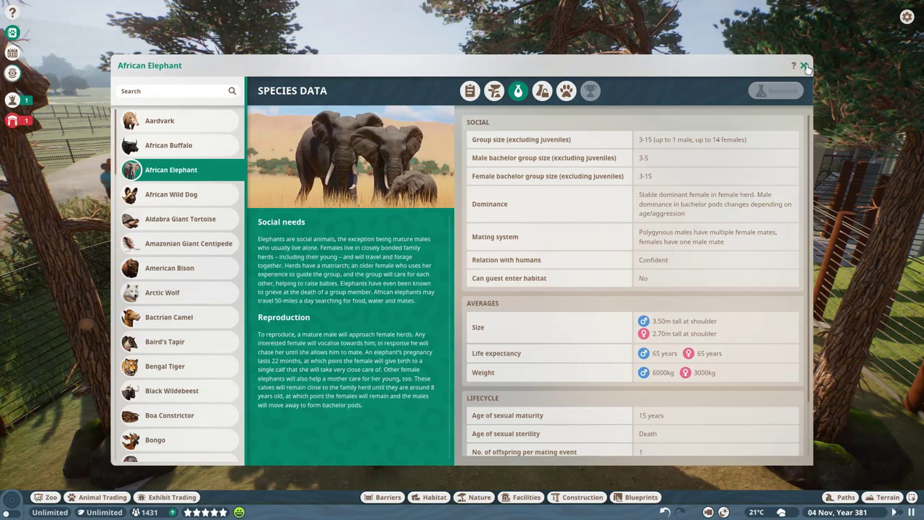
pyautogui.click(804, 65)
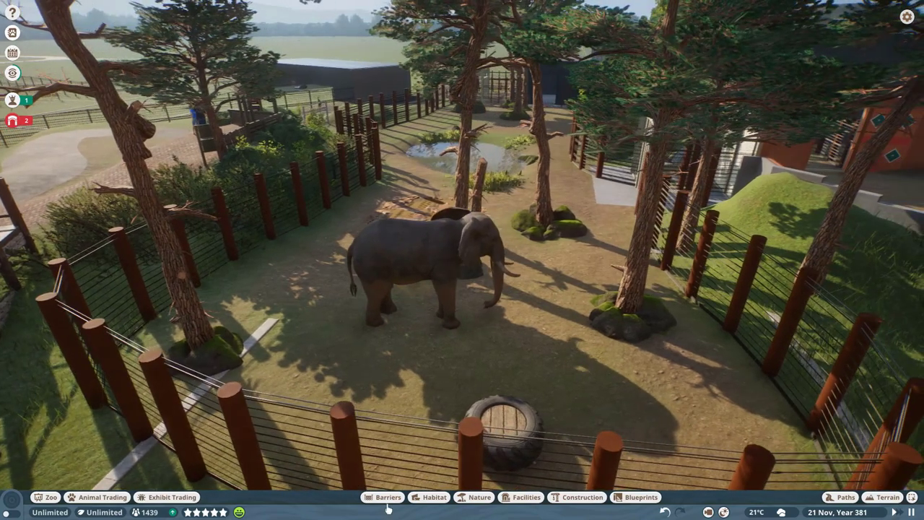
# - Bring up the Animal Storage list to look for more elephants
pyautogui.click(102, 496)
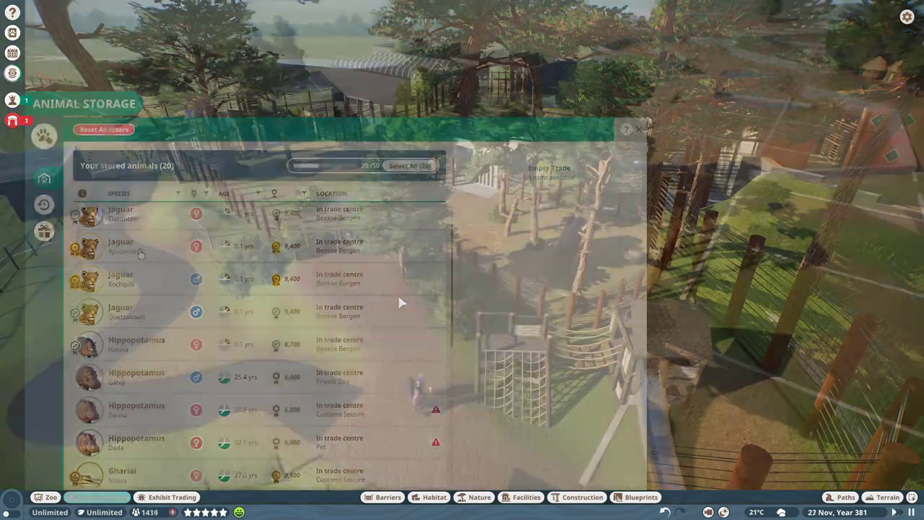
pyautogui.click(637, 130)
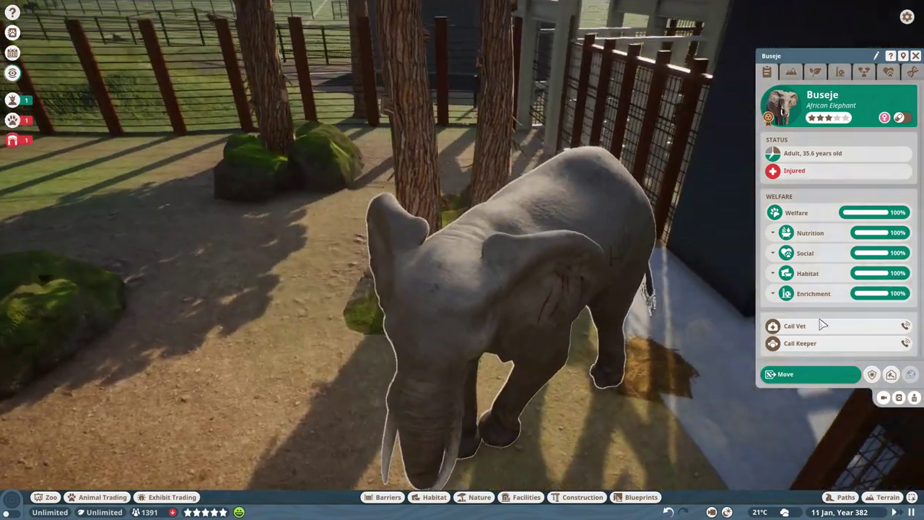
# - Call a vet for the injured elephant from its info panel
pyautogui.click(794, 326)
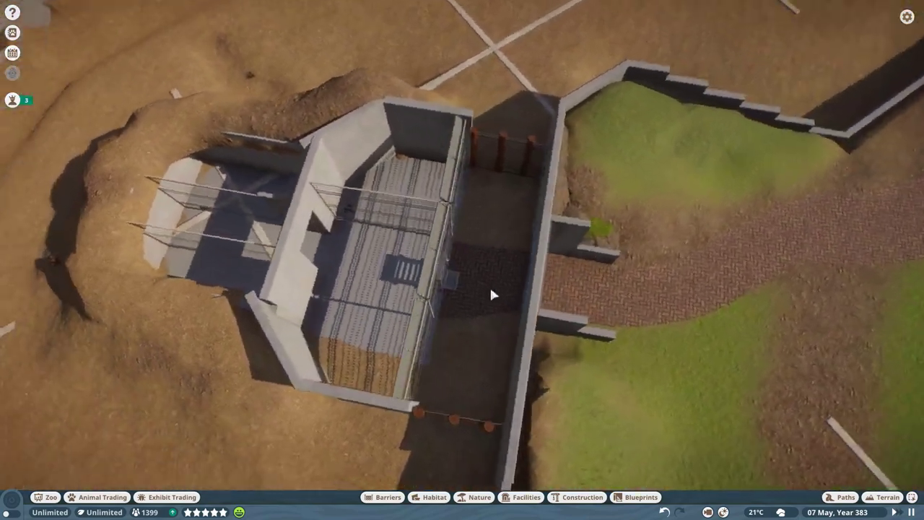
pyautogui.moveTo(493, 294); pyautogui.dragTo(522, 416)
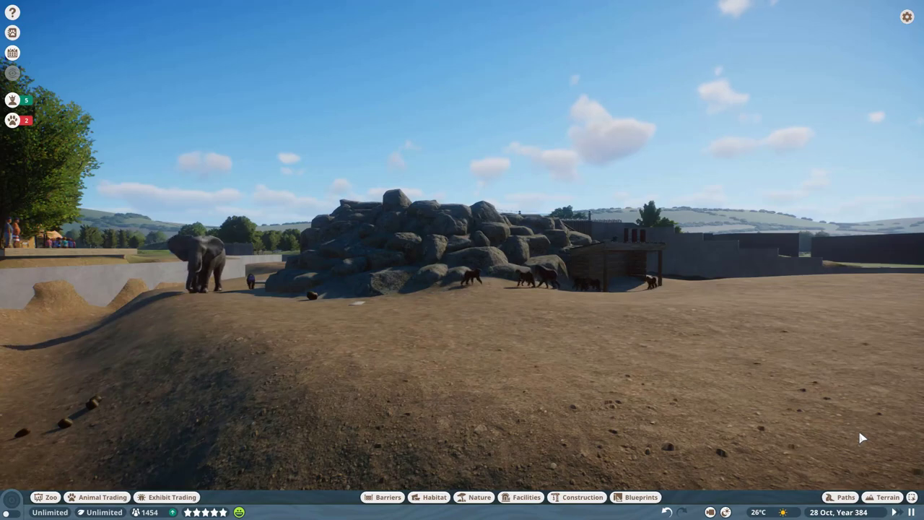
pyautogui.moveTo(262, 352)
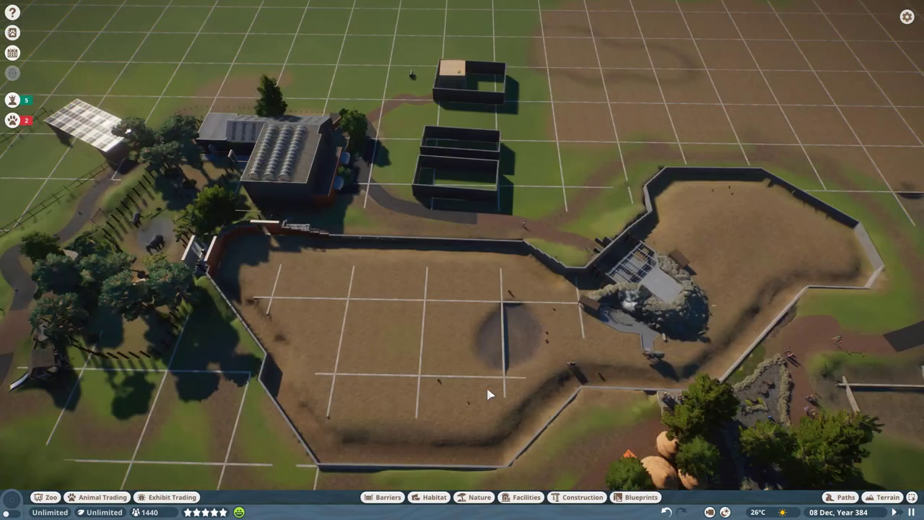
pyautogui.moveTo(482, 316)
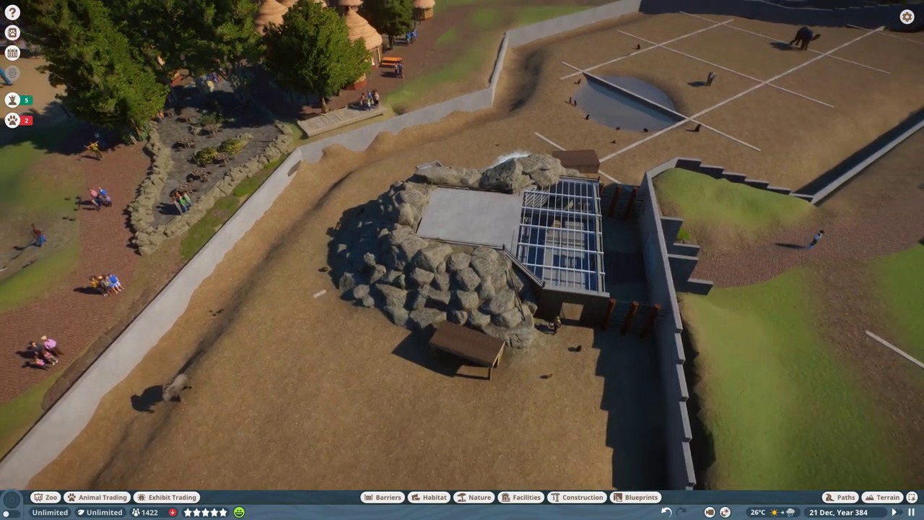
# - Raise the simulation speed two notches above x1
pyautogui.scroll(3)
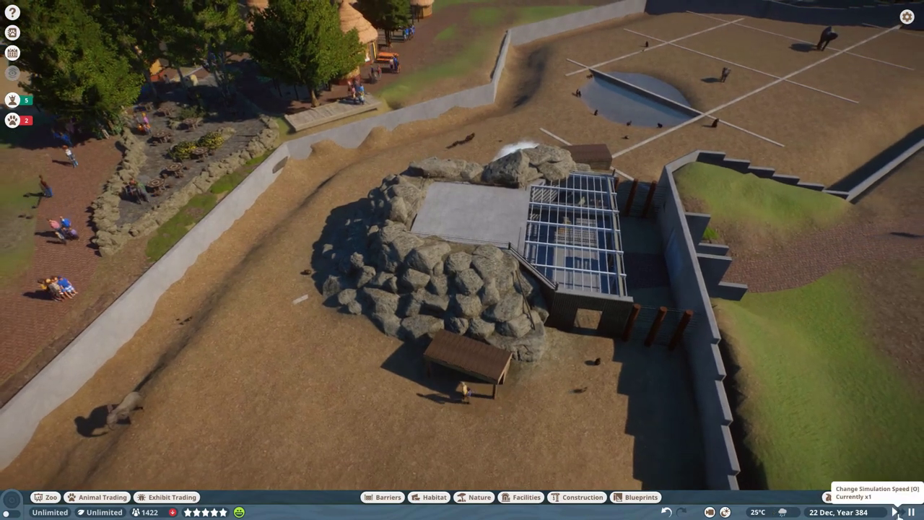
pyautogui.click(895, 511)
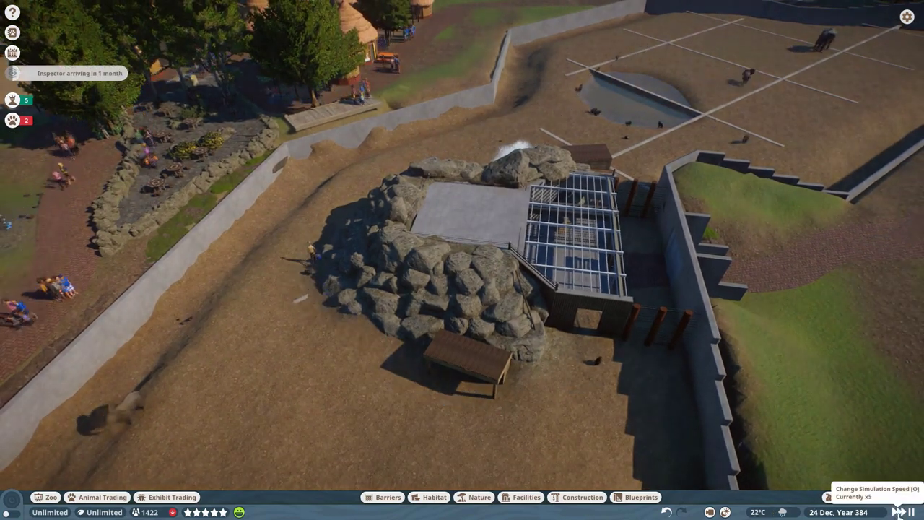
pyautogui.click(892, 511)
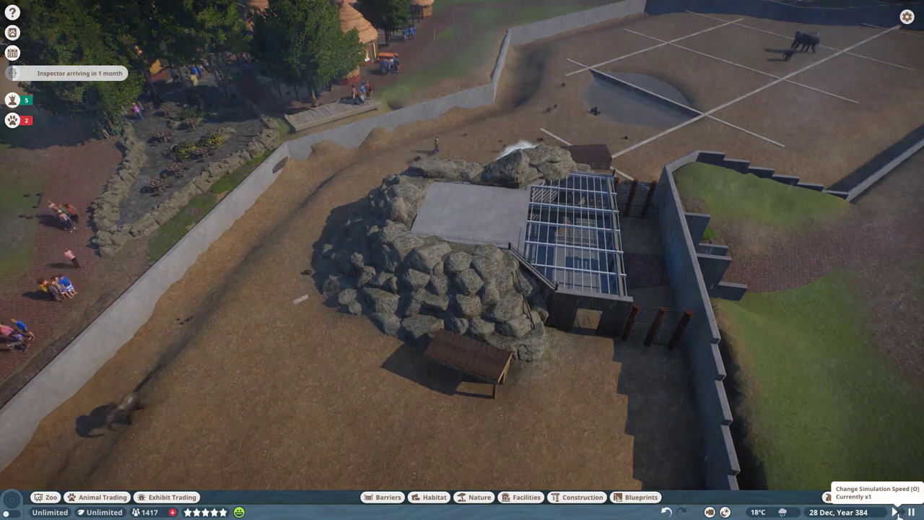